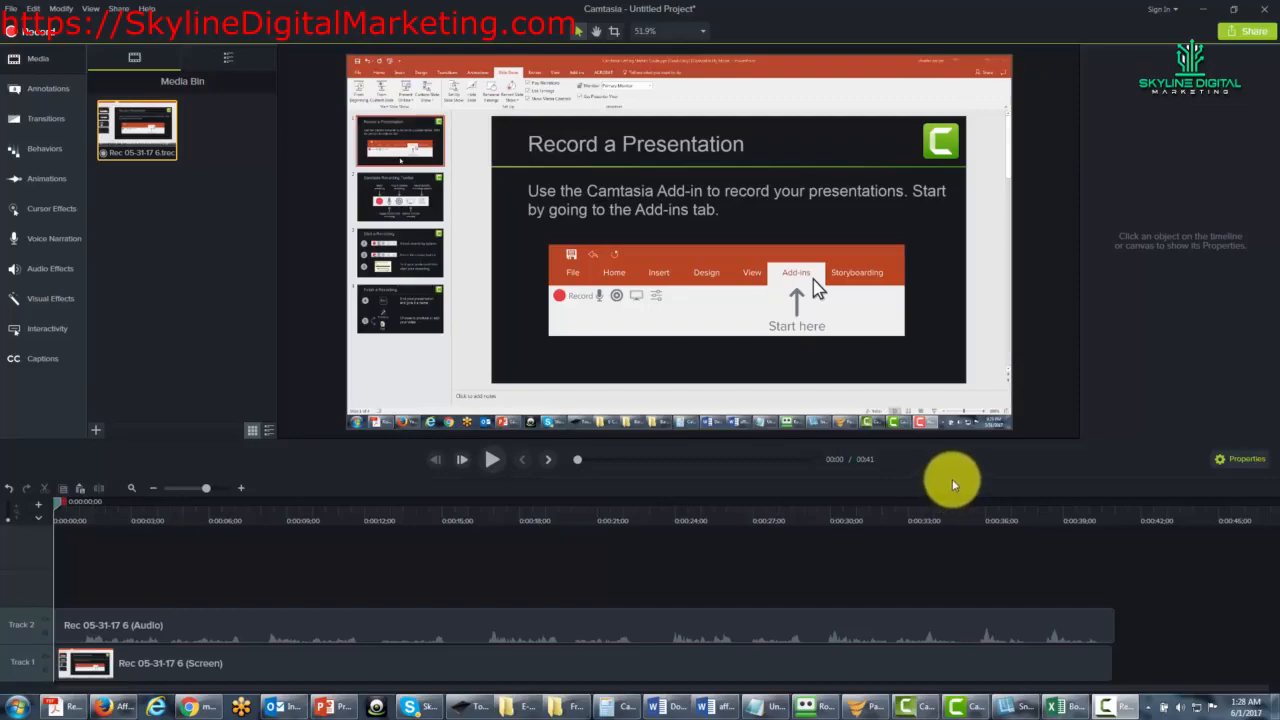
{"action": "mouse_move", "coordinate": [456, 488]}
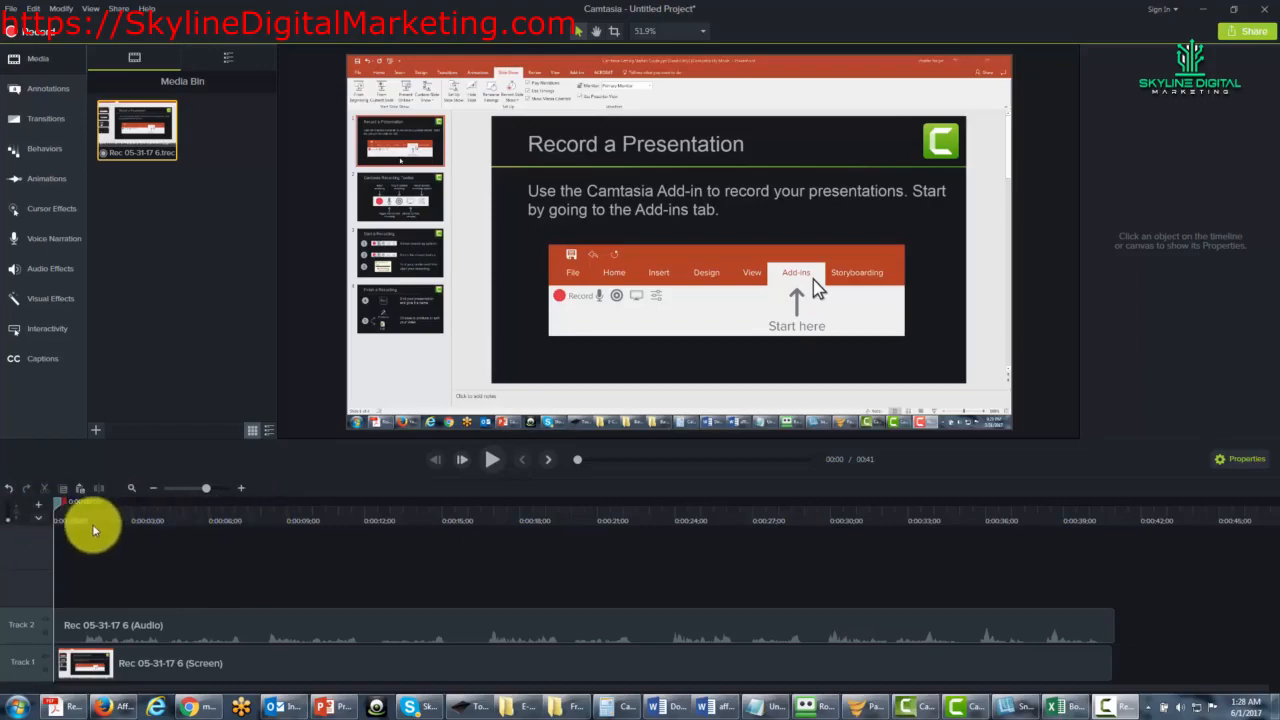
Step: Reveal the Marker track above the audio and screen tracks on the timeline
{"action": "left_click_drag", "start_coordinate": [96, 524], "coordinate": [36, 520]}
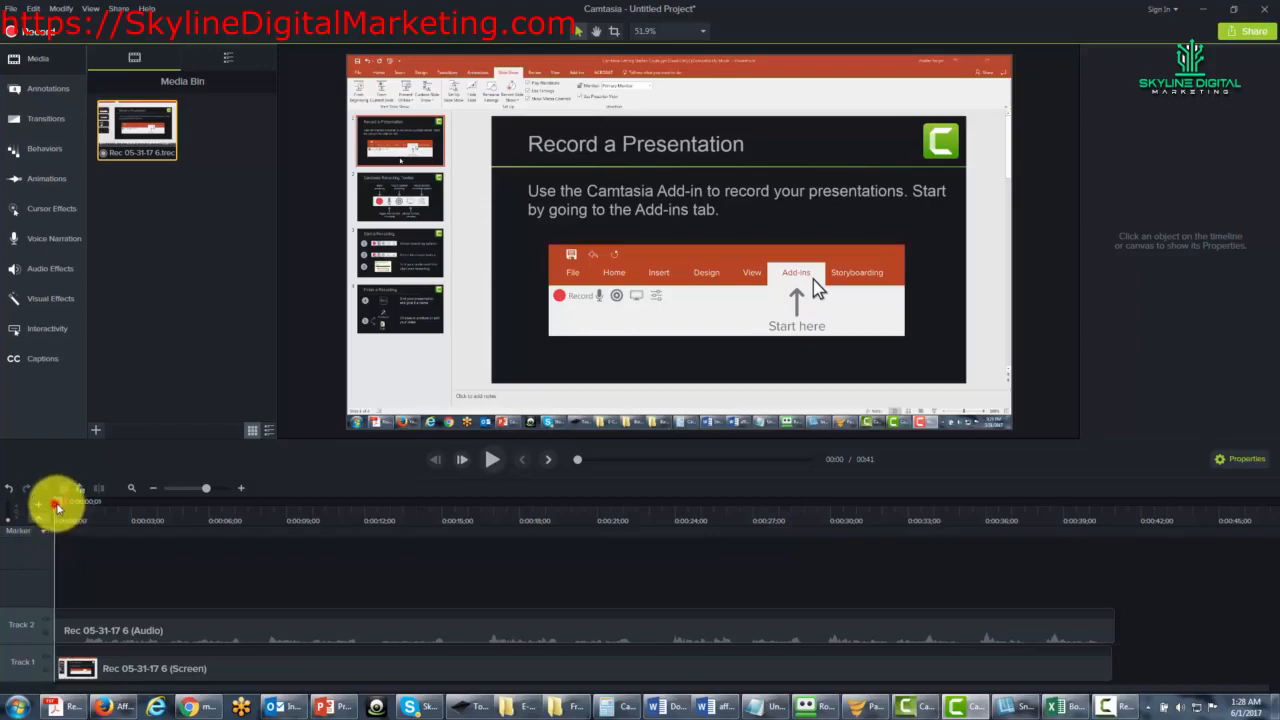
Step: Scrub the playhead a few seconds in to the 'Record a Presentation' slide for the first marker
{"action": "left_click_drag", "start_coordinate": [56, 504], "coordinate": [160, 504]}
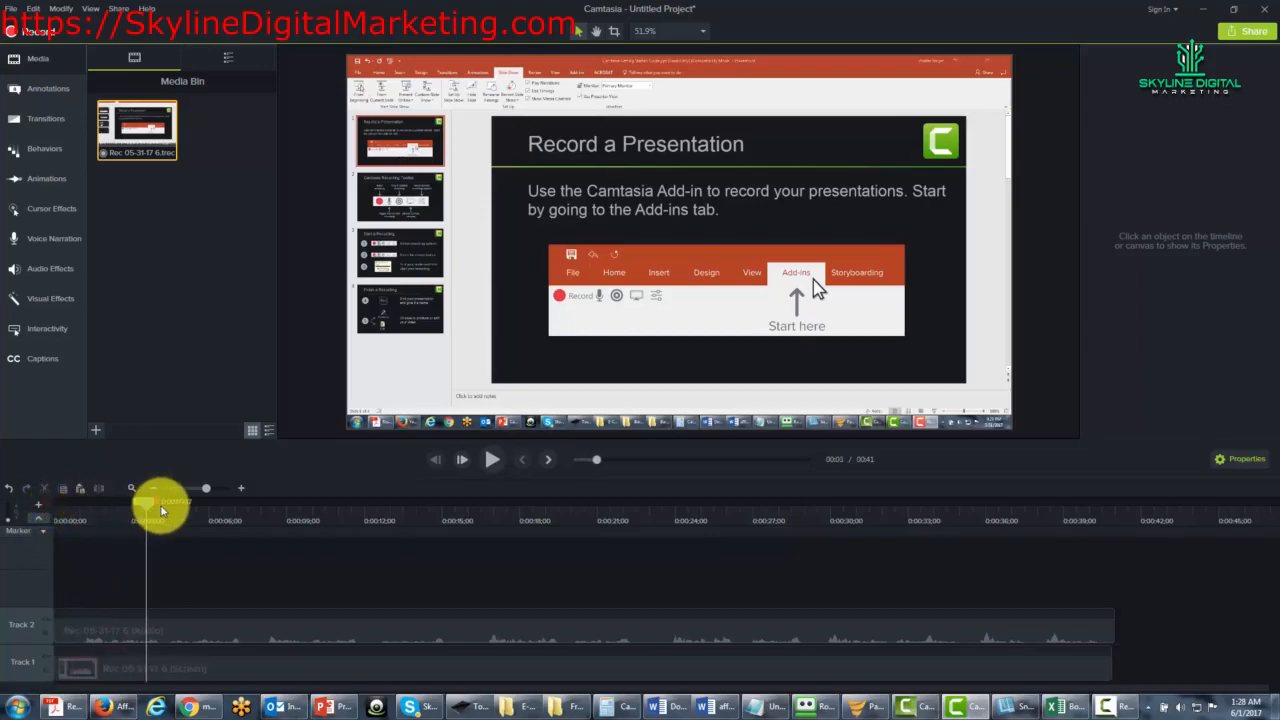
{"action": "left_click_drag", "start_coordinate": [156, 504], "coordinate": [204, 504]}
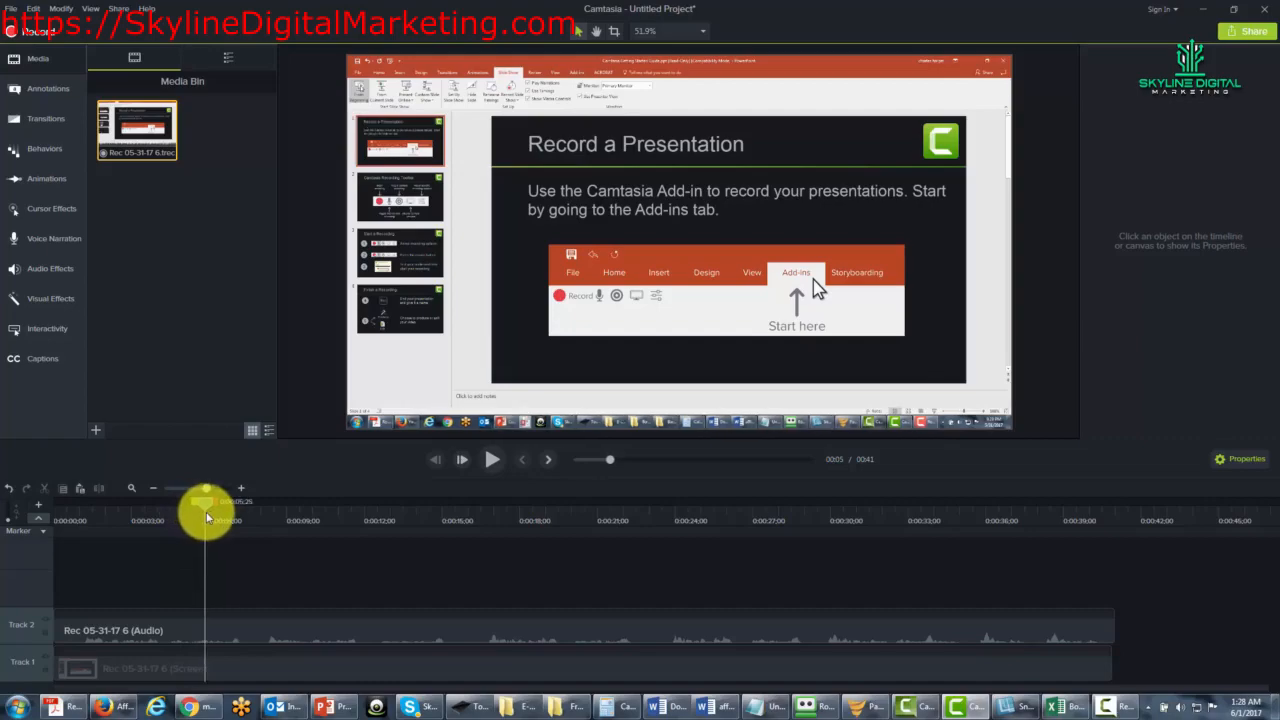
{"action": "left_click_drag", "start_coordinate": [204, 516], "coordinate": [304, 516]}
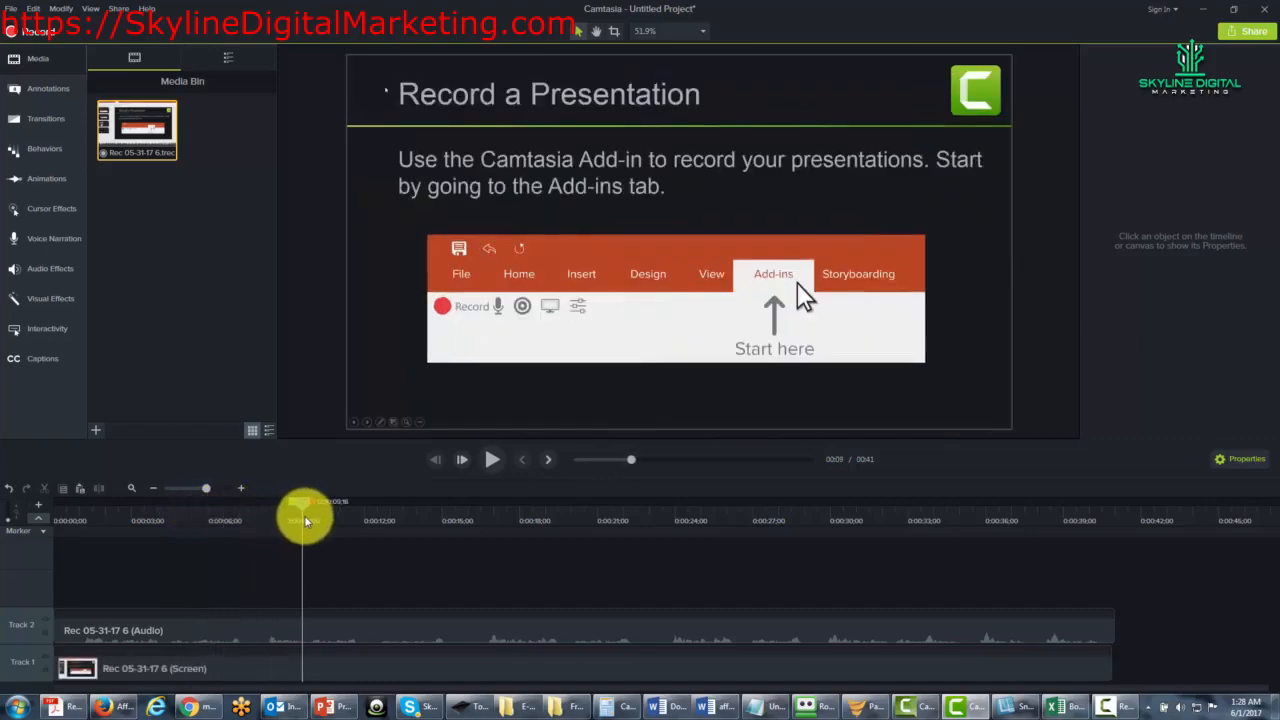
{"action": "left_click_drag", "start_coordinate": [304, 510], "coordinate": [324, 516]}
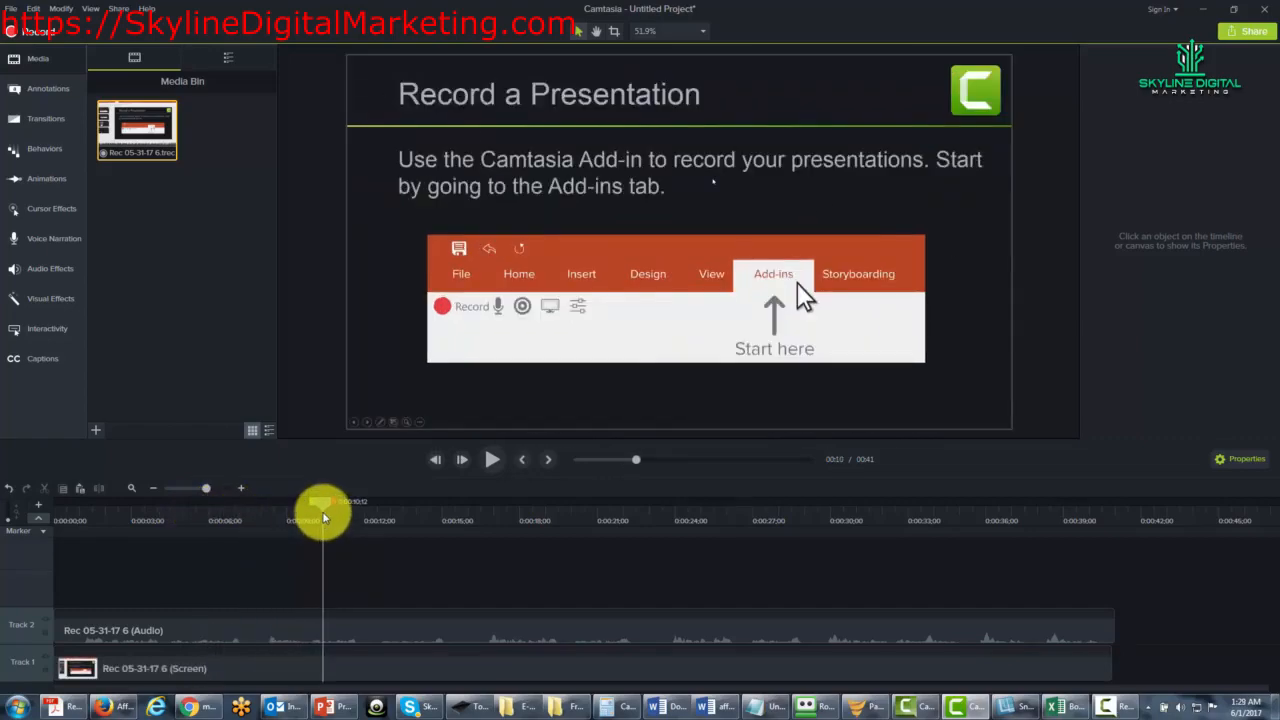
{"action": "left_click_drag", "start_coordinate": [324, 504], "coordinate": [348, 504]}
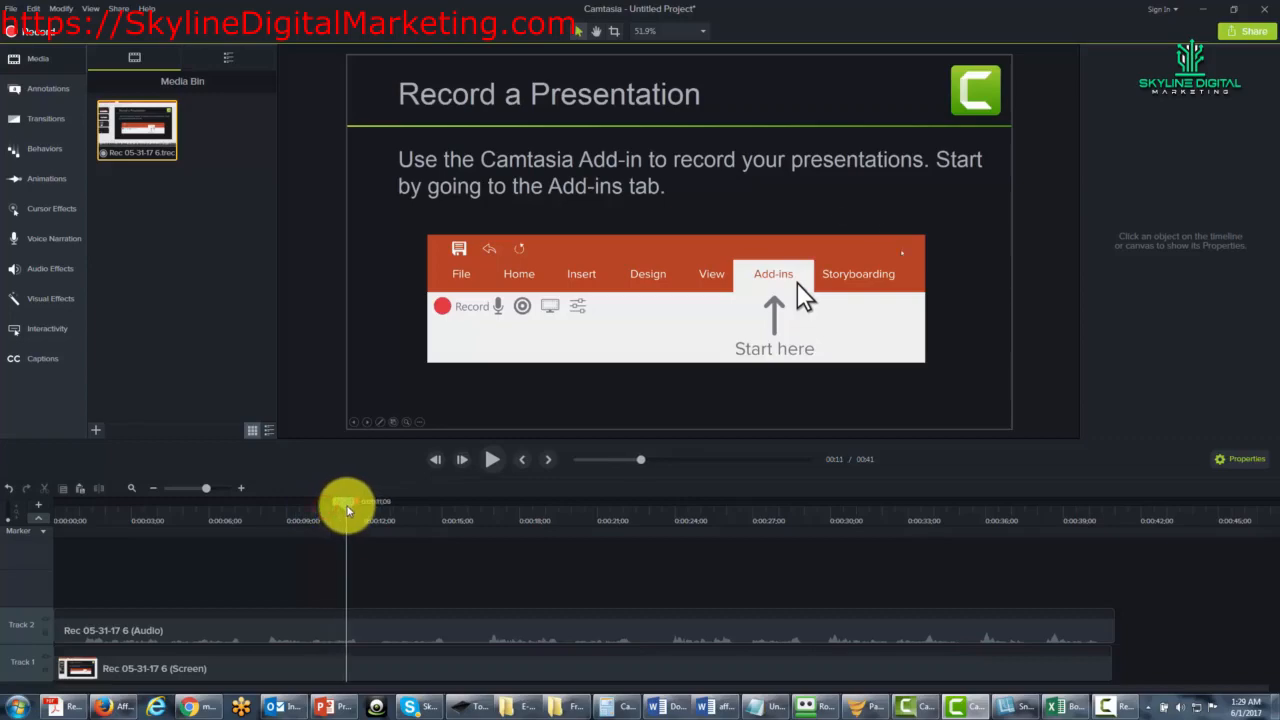
{"action": "left_click_drag", "start_coordinate": [344, 504], "coordinate": [356, 504]}
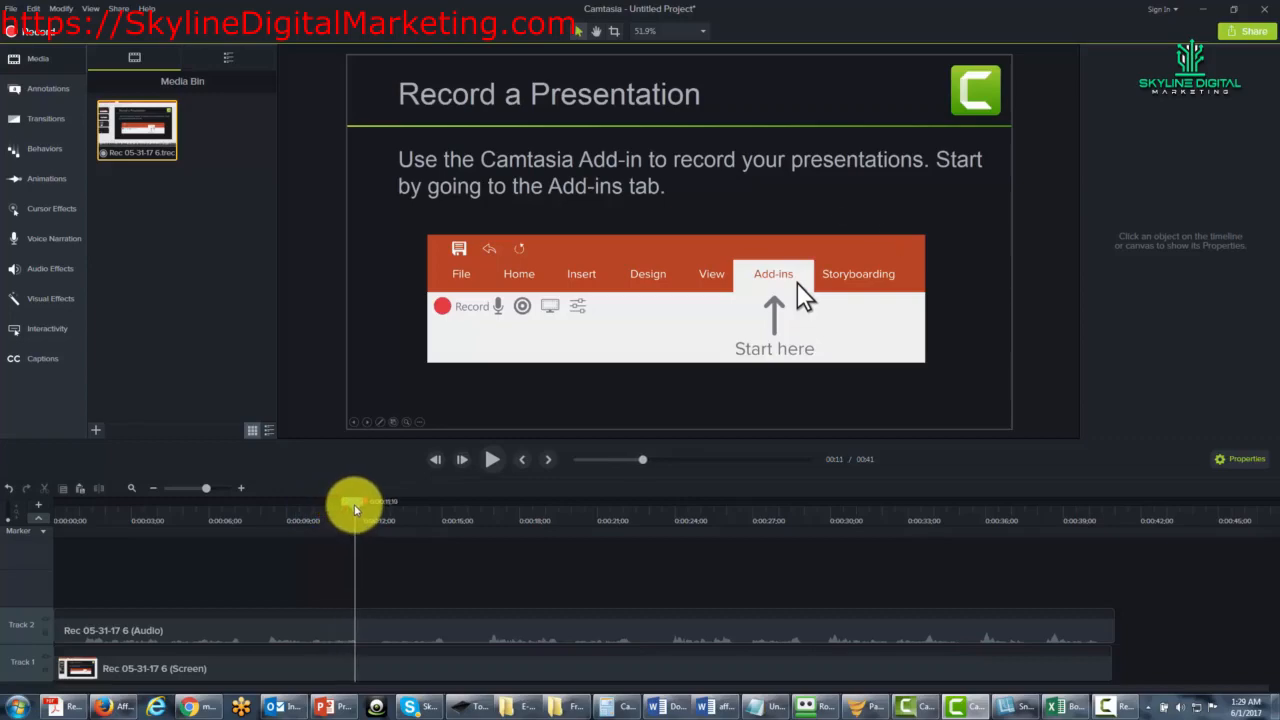
{"action": "left_click_drag", "start_coordinate": [356, 502], "coordinate": [344, 502]}
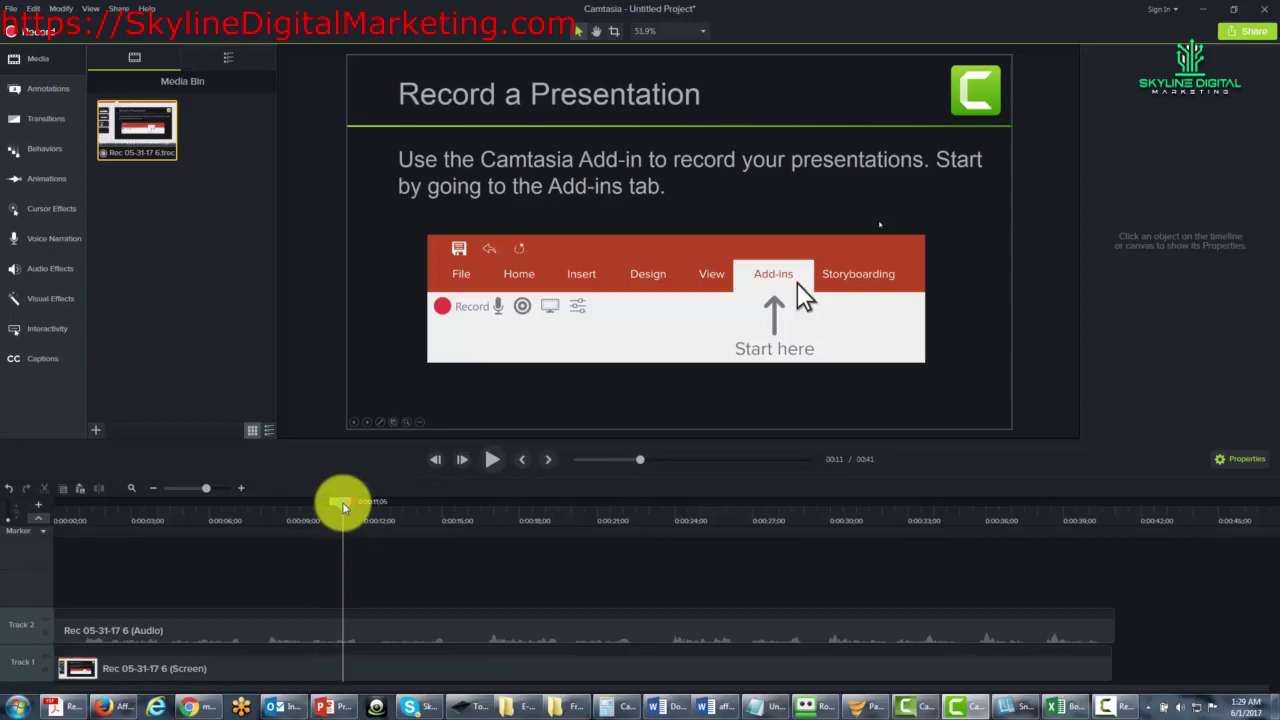
{"action": "left_click_drag", "start_coordinate": [344, 504], "coordinate": [364, 504]}
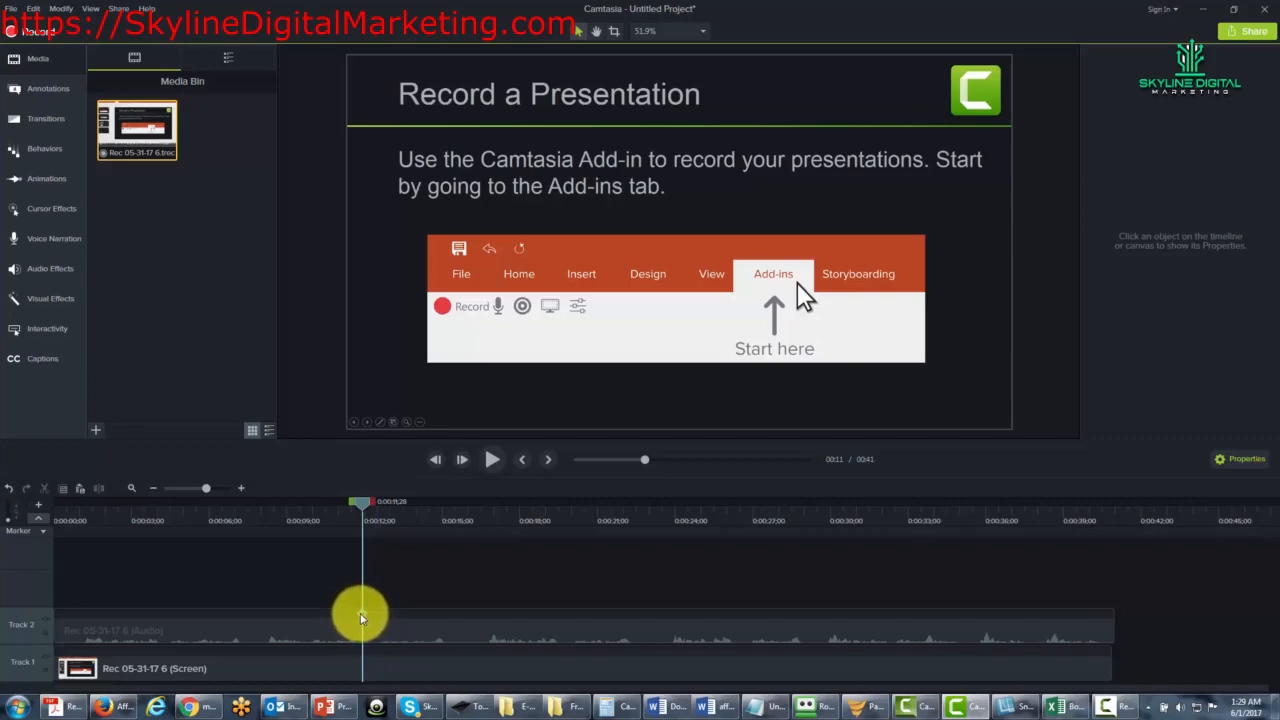
Step: Move the playhead to the 'Camtasia Recording Toolbar' slide for the second named marker, then toward 'Finish a Recording'
{"action": "left_click_drag", "start_coordinate": [362, 616], "coordinate": [362, 536]}
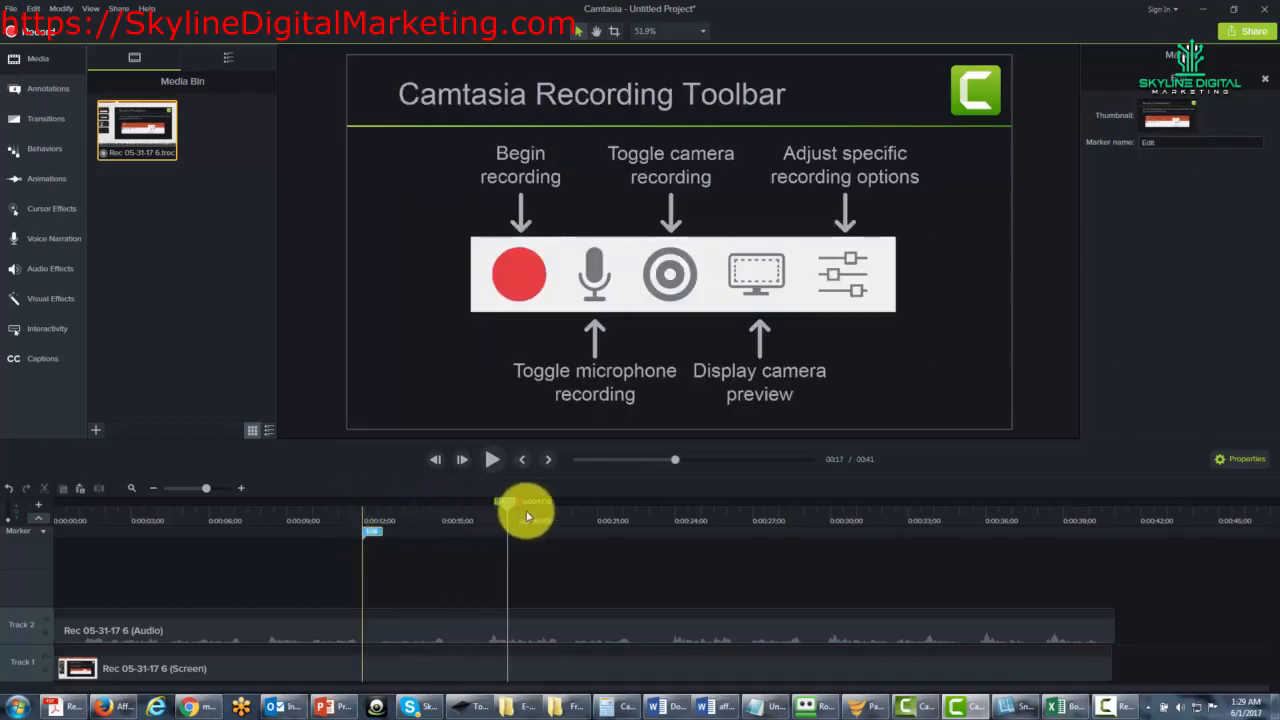
{"action": "left_click_drag", "start_coordinate": [508, 500], "coordinate": [560, 500]}
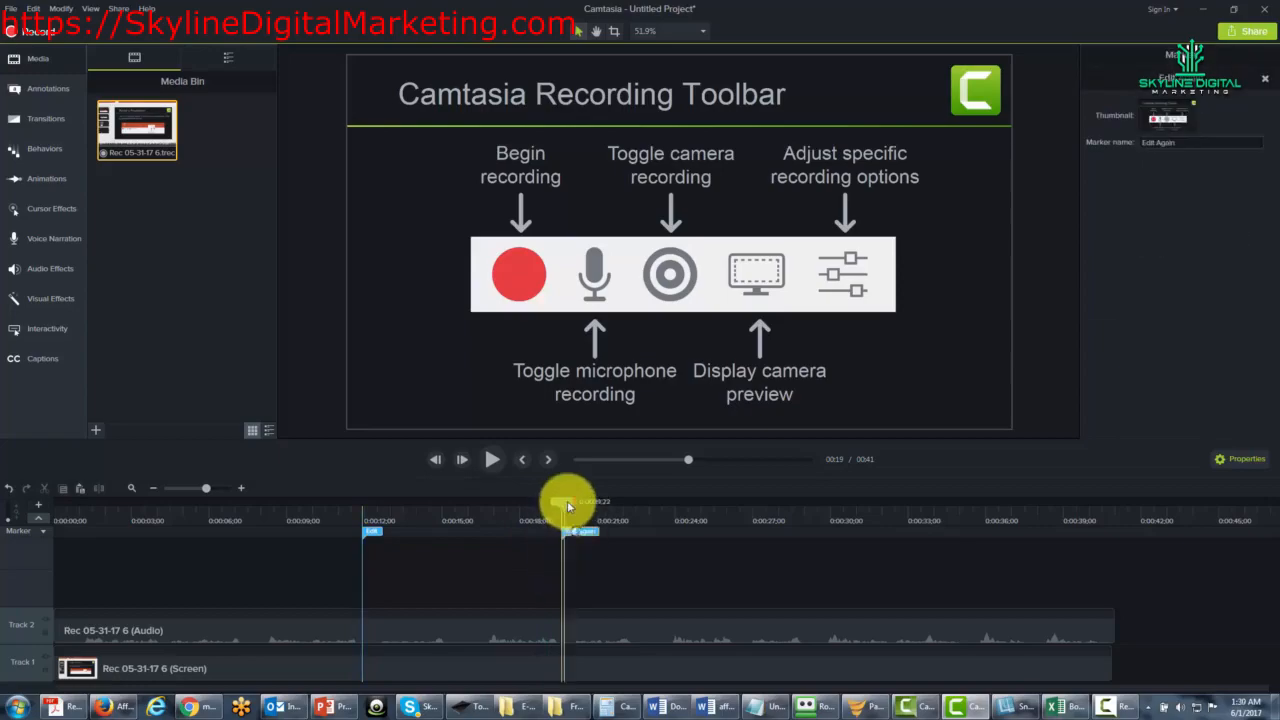
{"action": "left_click_drag", "start_coordinate": [568, 500], "coordinate": [740, 500]}
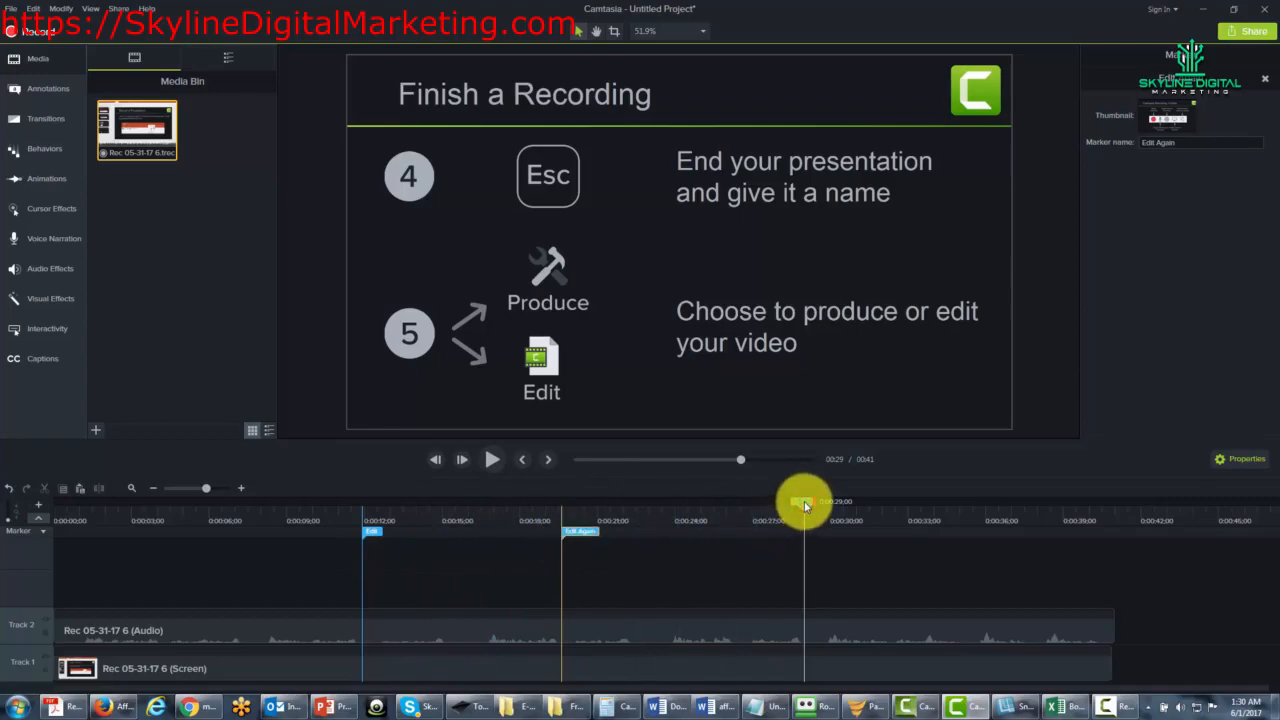
{"action": "left_click_drag", "start_coordinate": [808, 500], "coordinate": [784, 504]}
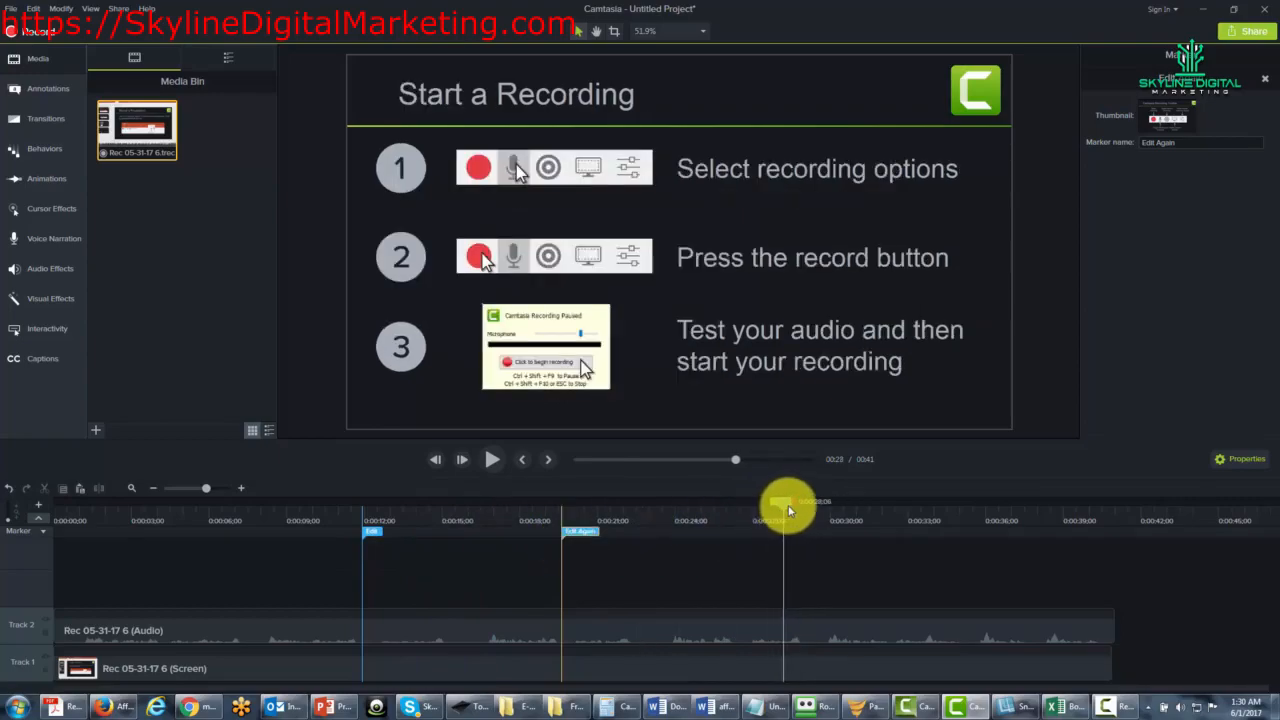
Step: Settle the playhead on the 'Finish a Recording' slide for the third marker
{"action": "left_click_drag", "start_coordinate": [784, 504], "coordinate": [804, 504]}
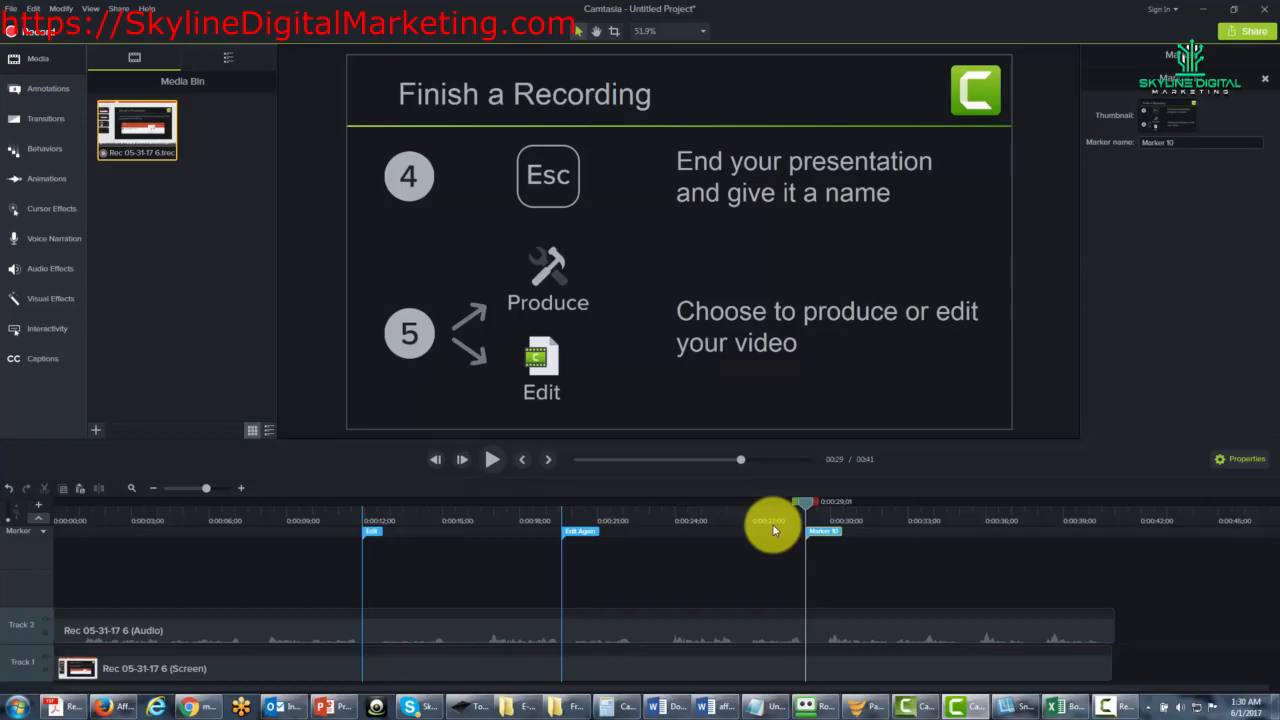
{"action": "mouse_move", "coordinate": [810, 544]}
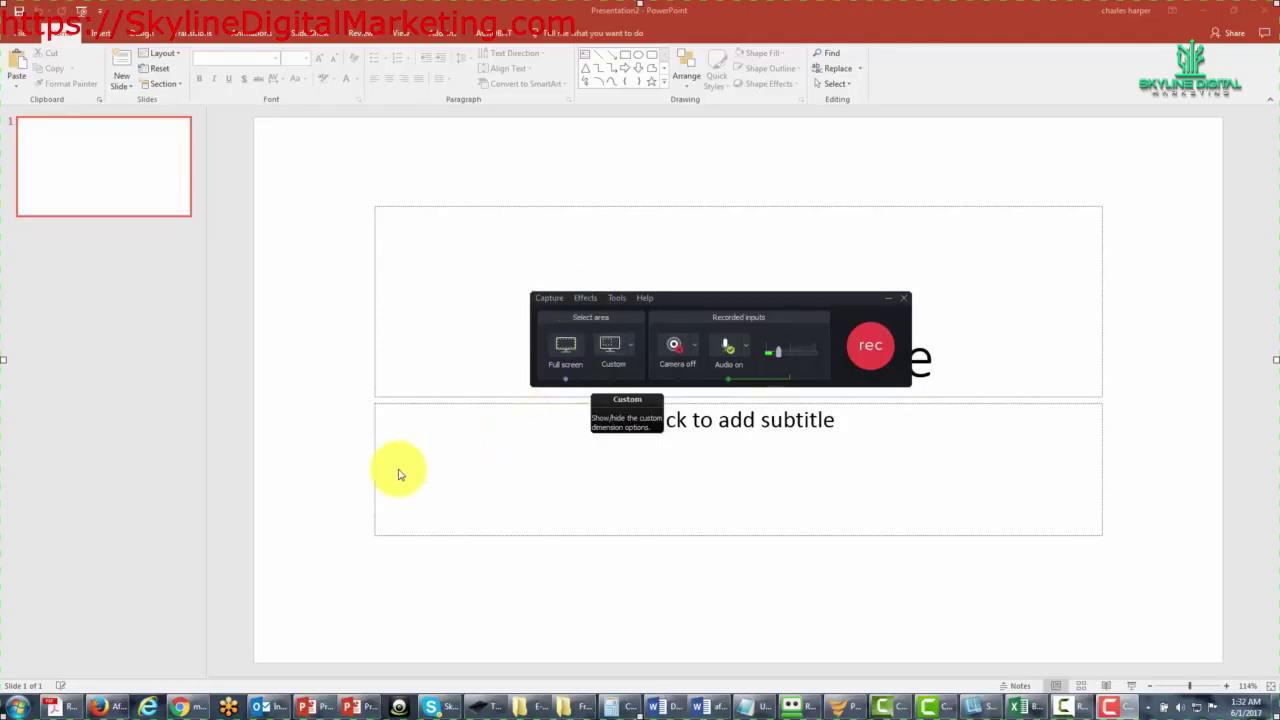
Step: Enable the Audio, Statistics, Effects and Duration recording toolbars in Camtasia Recorder
{"action": "left_click", "coordinate": [616, 296]}
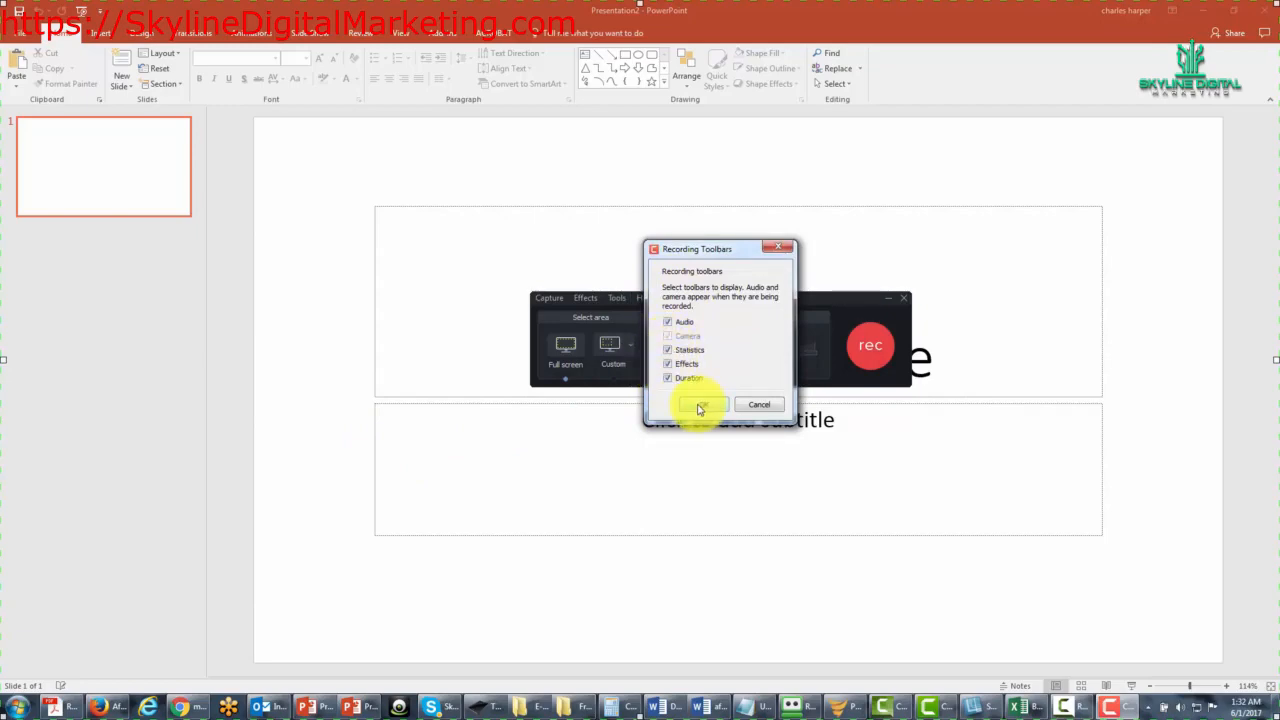
{"action": "left_click", "coordinate": [700, 404]}
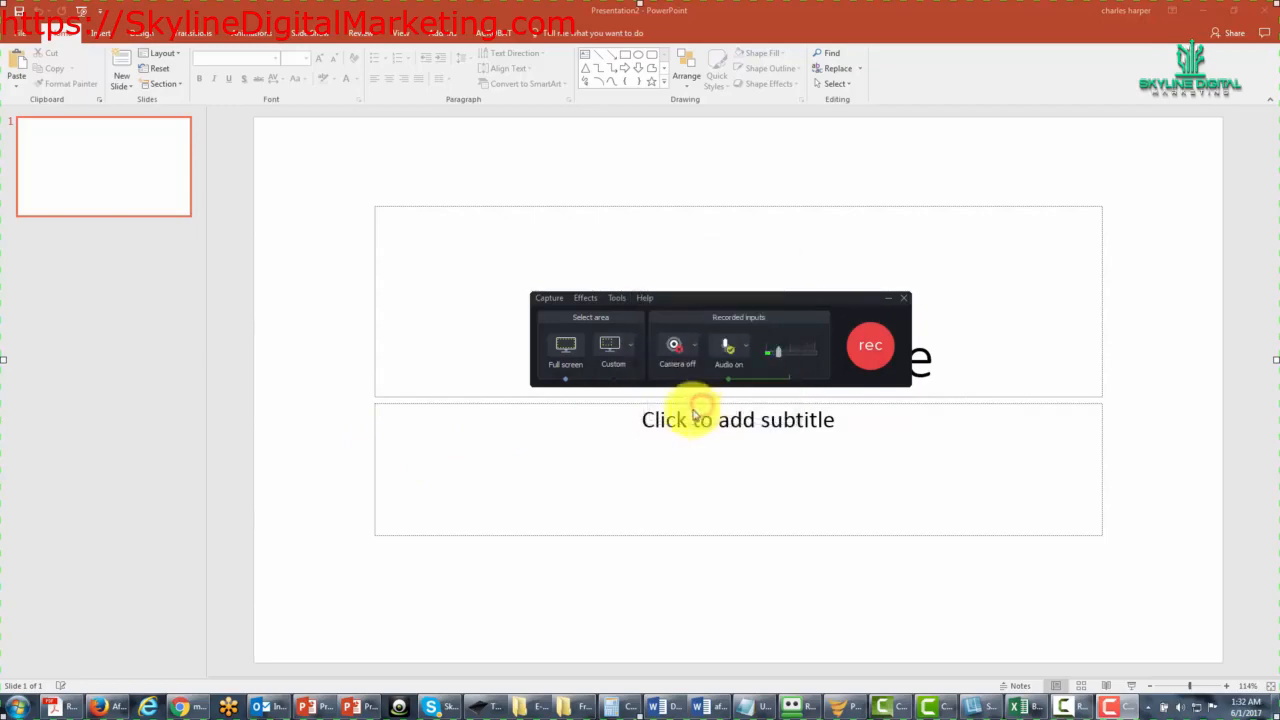
{"action": "mouse_move", "coordinate": [828, 368]}
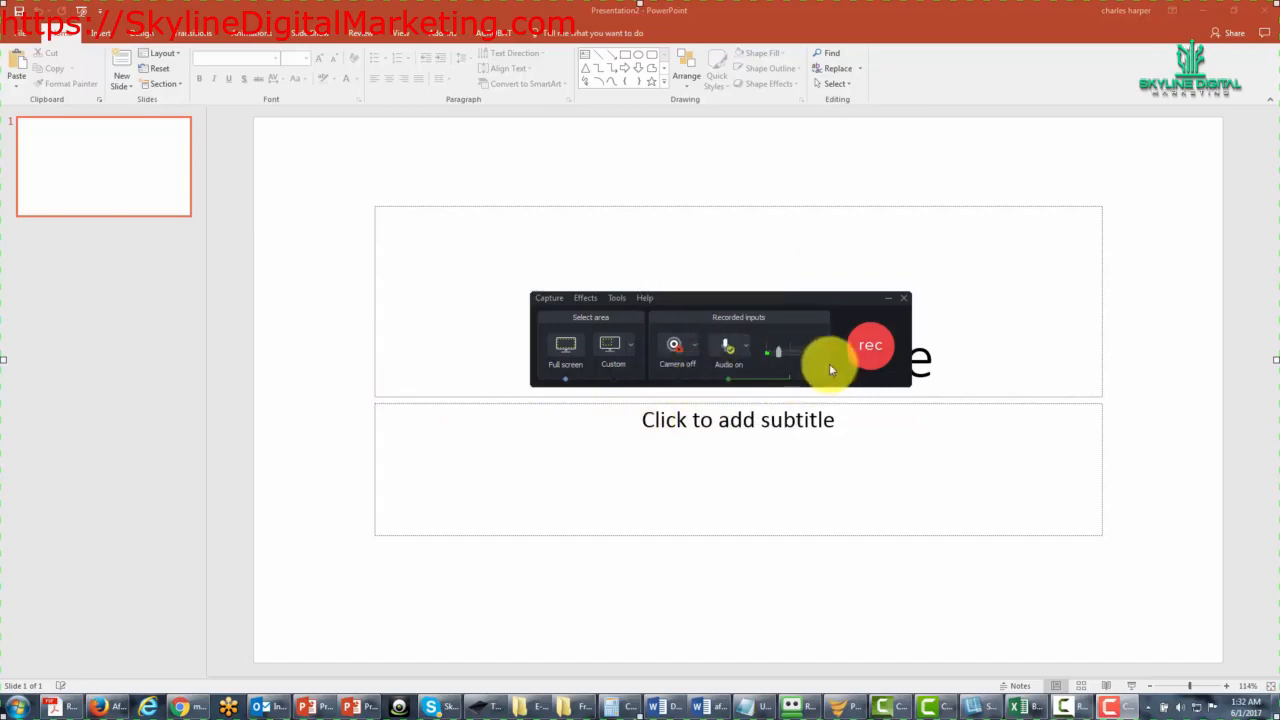
Step: Record the PowerPoint session, drop a marker partway through, then delete a marker from the marker track
{"action": "left_click", "coordinate": [868, 344]}
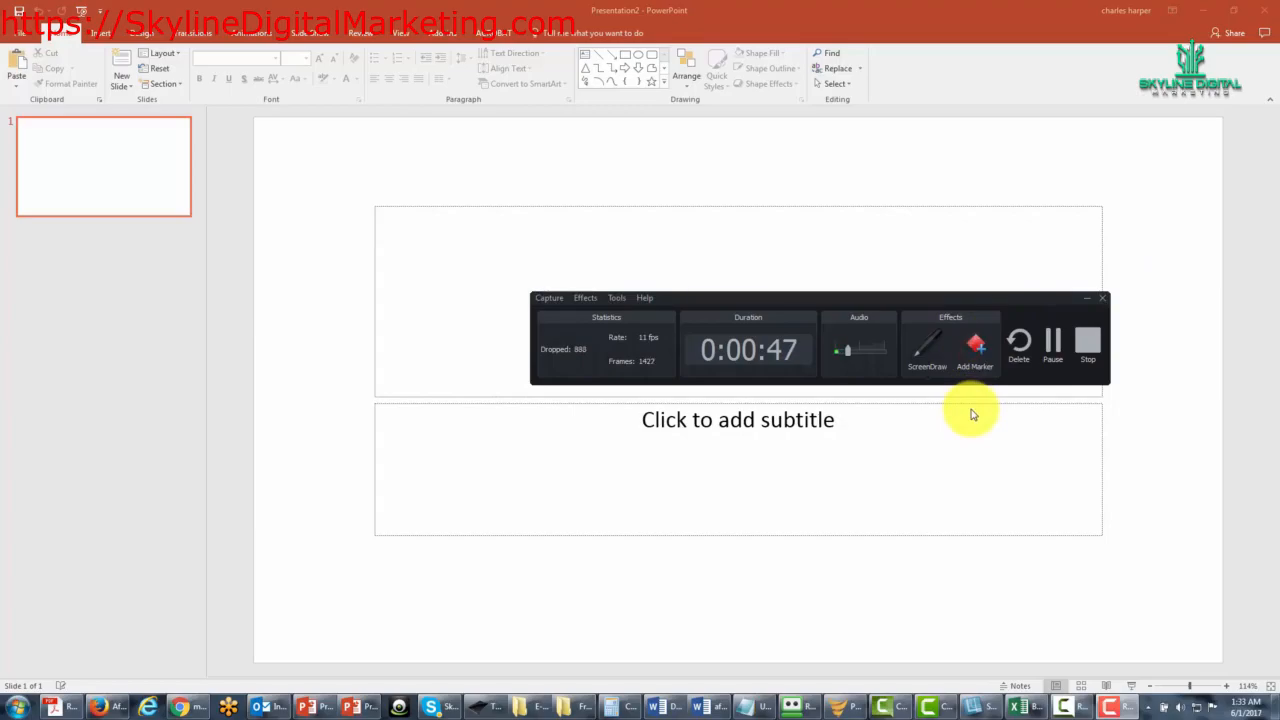
{"action": "left_click", "coordinate": [1088, 344]}
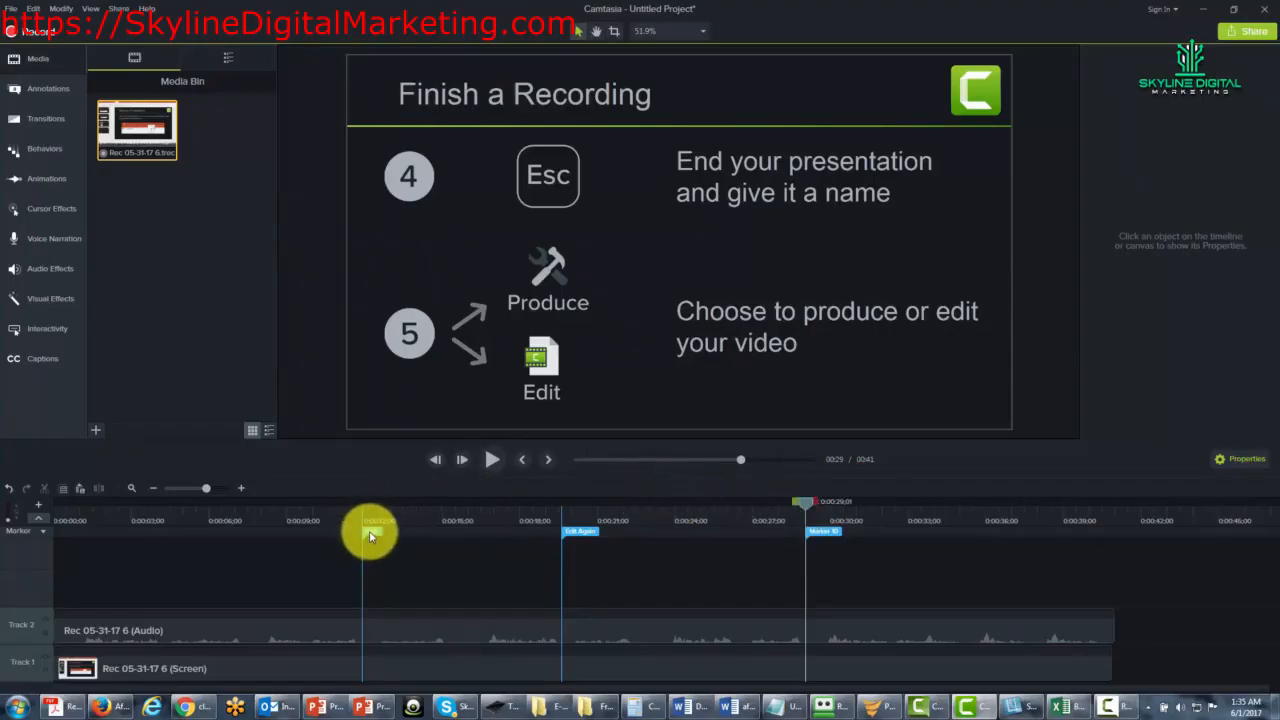
{"action": "left_click", "coordinate": [822, 530]}
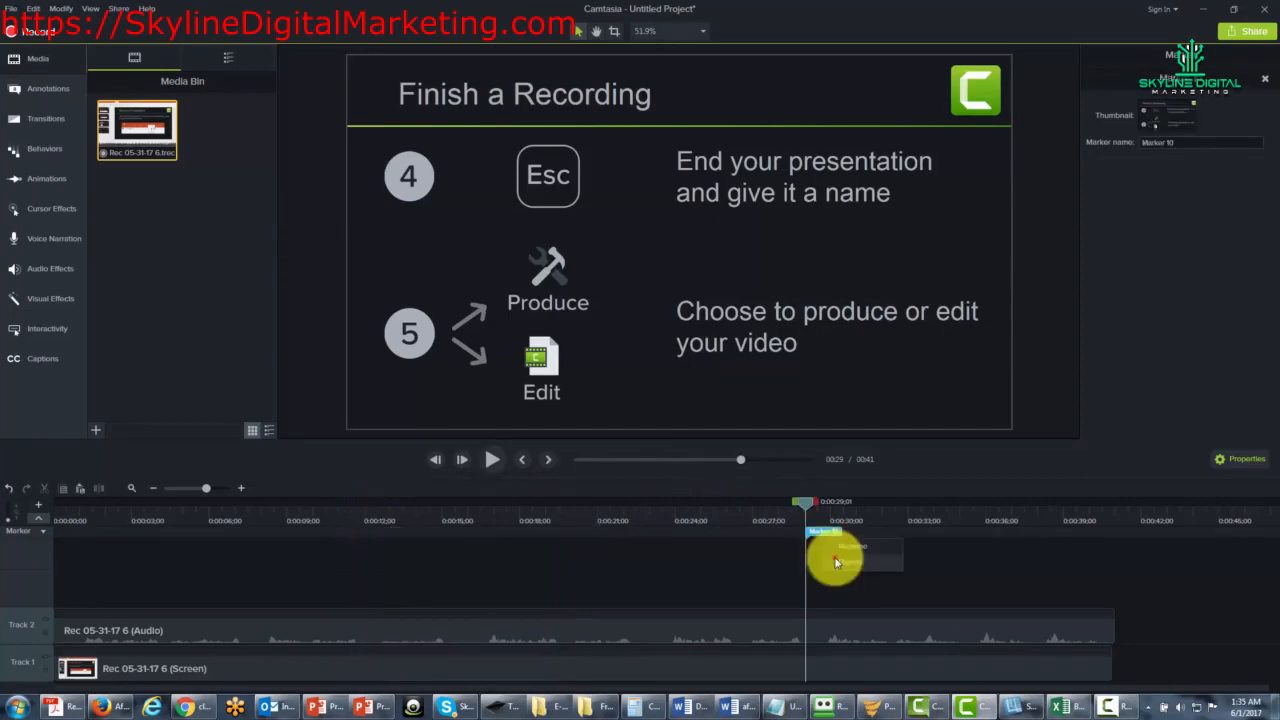